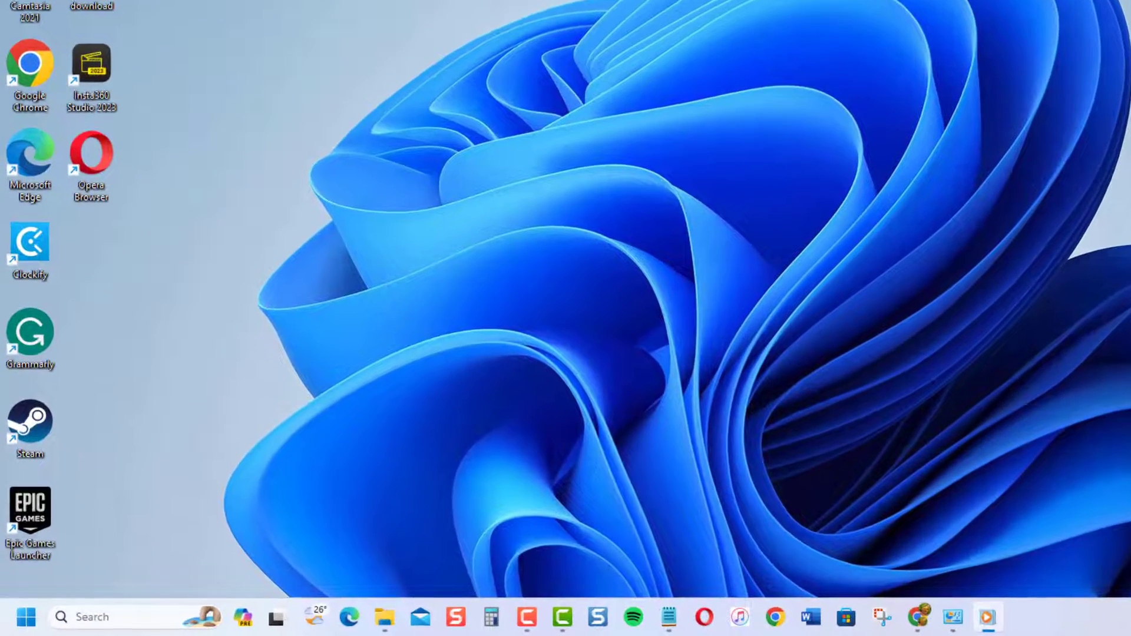
# - Reach the Personalization page of Settings from the Start button's shortcut menu
pyautogui.click(24, 617)
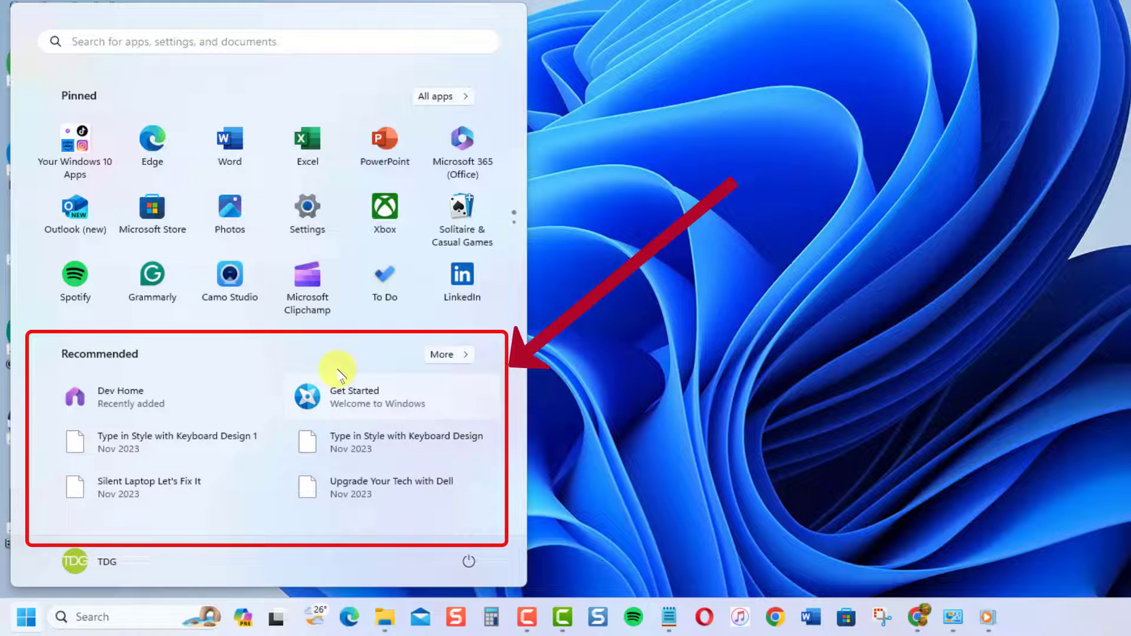
pyautogui.moveTo(198, 365)
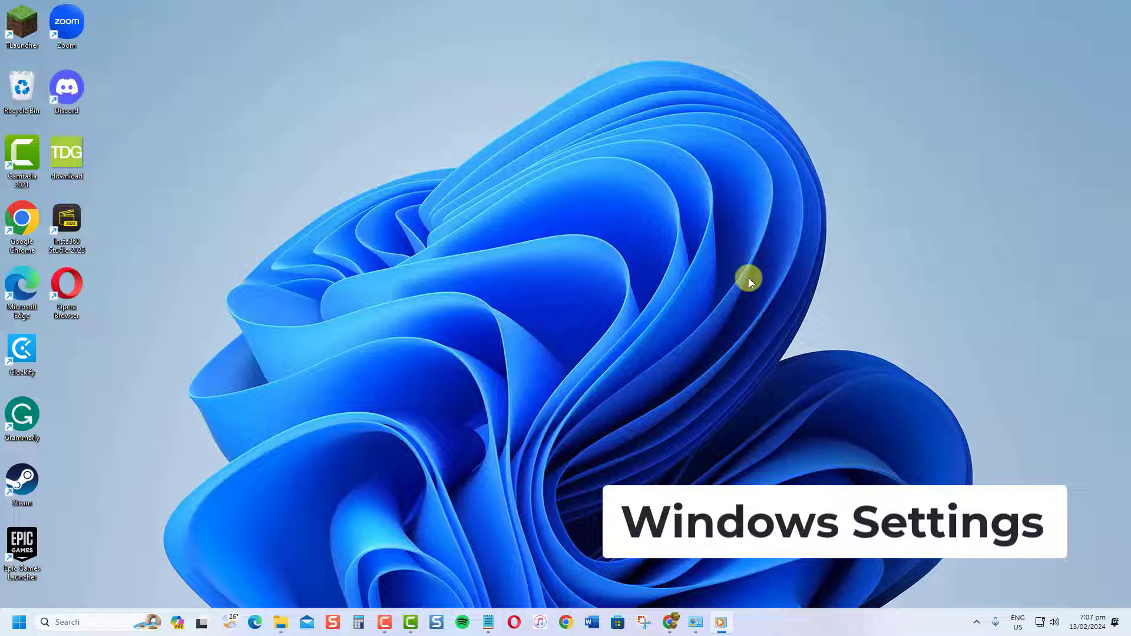
pyautogui.rightClick(23, 622)
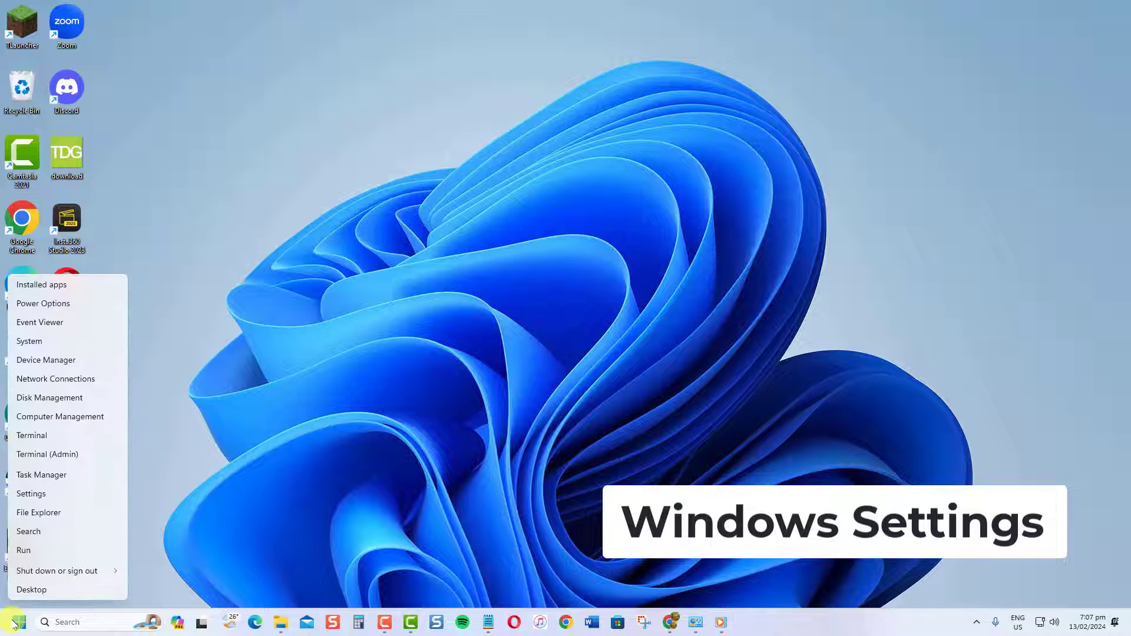
pyautogui.click(31, 493)
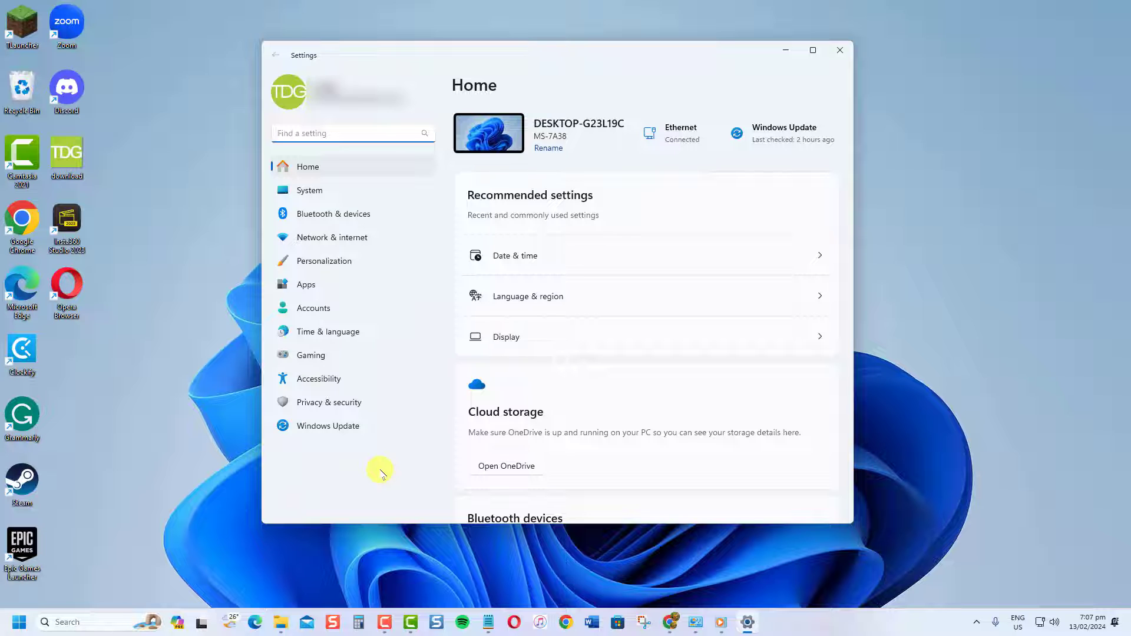
pyautogui.moveTo(364, 266)
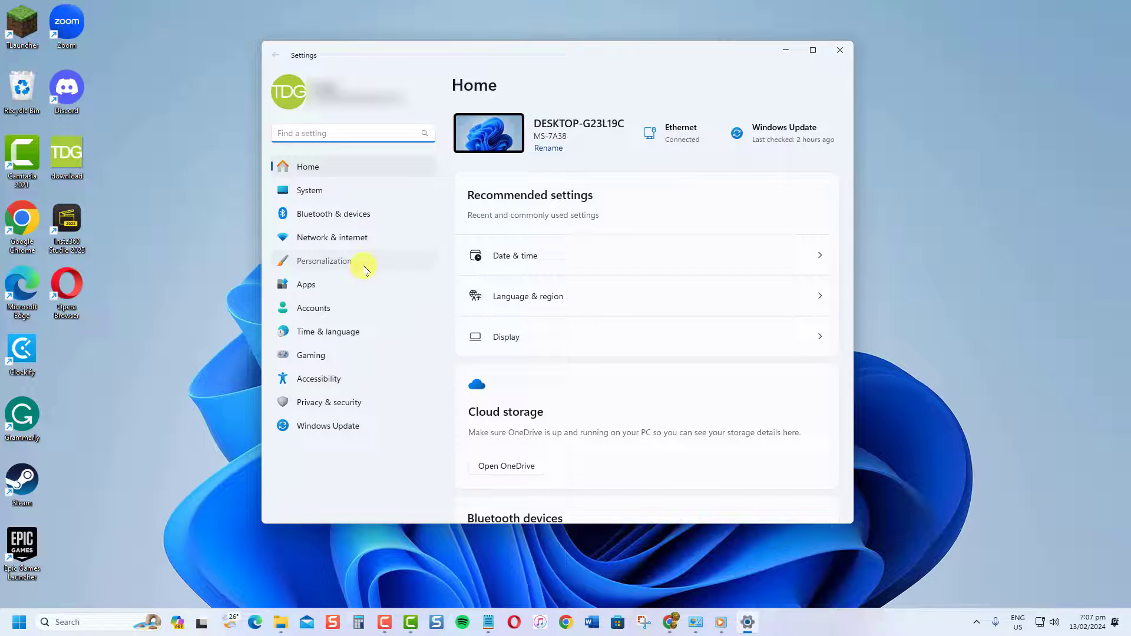
pyautogui.click(325, 261)
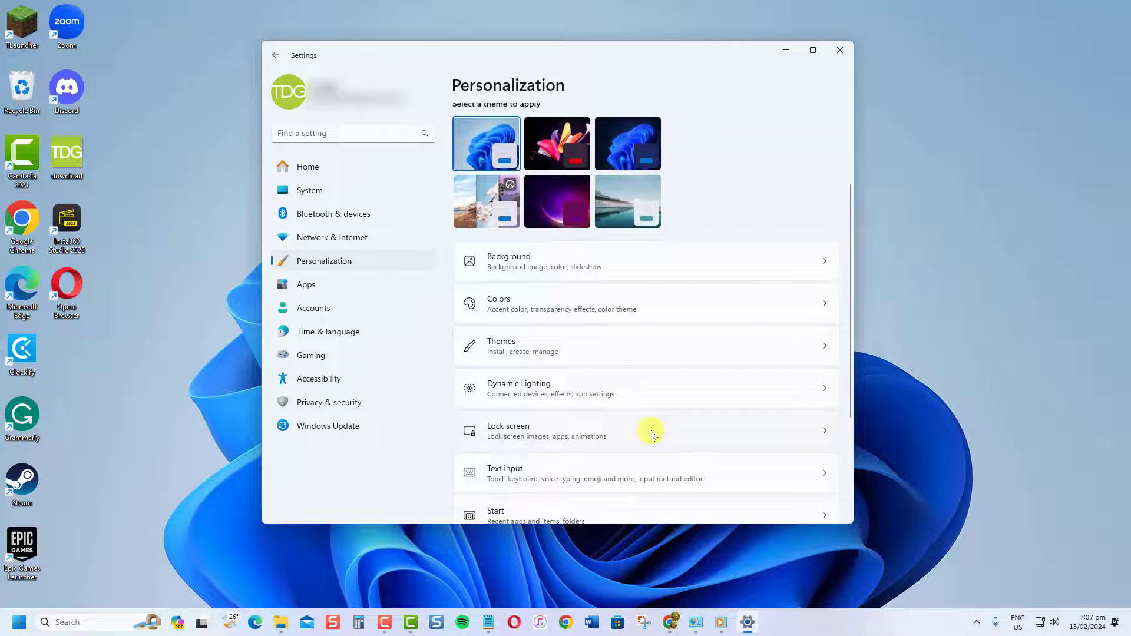
# - Switch off 'Show recently opened items in Start, Jump Lists, and File Explorer'
pyautogui.click(495, 511)
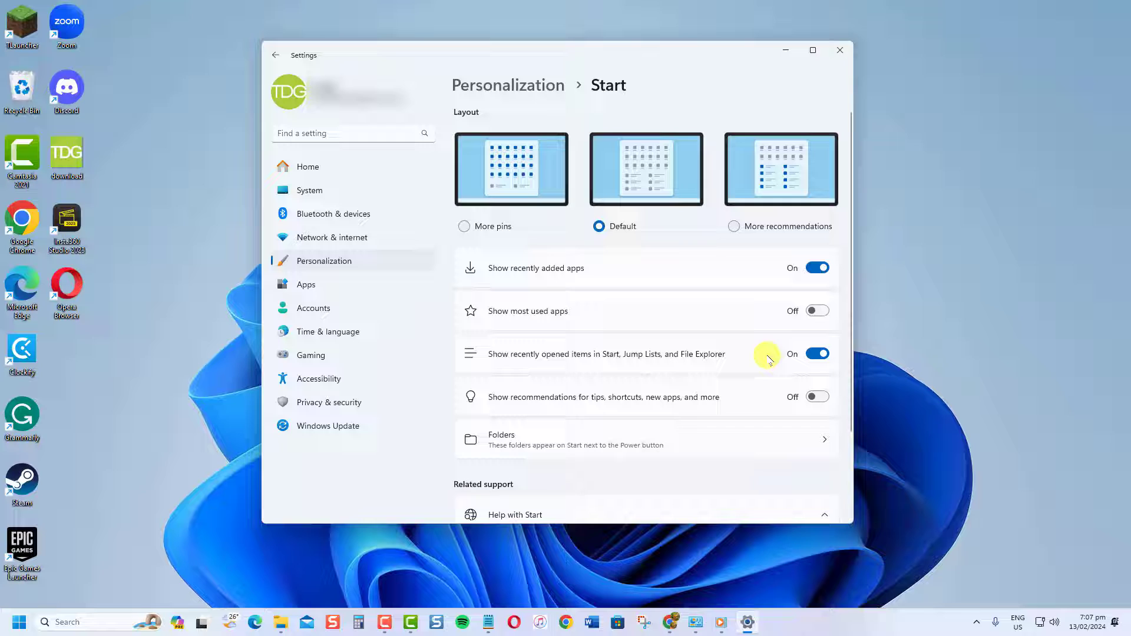
pyautogui.moveTo(637, 363)
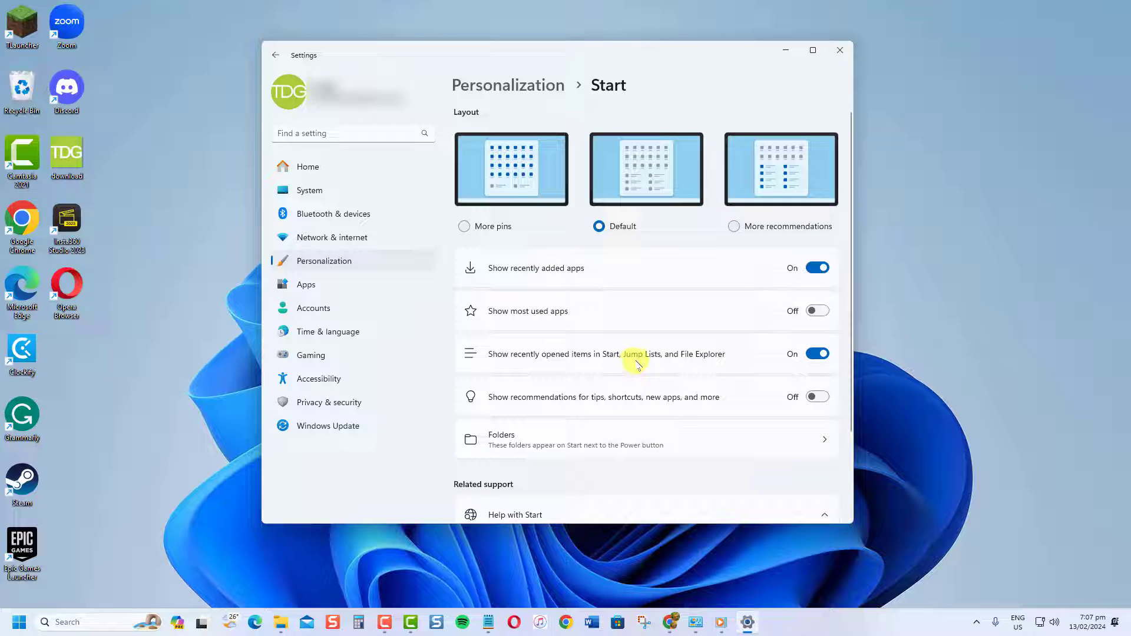
pyautogui.moveTo(728, 361)
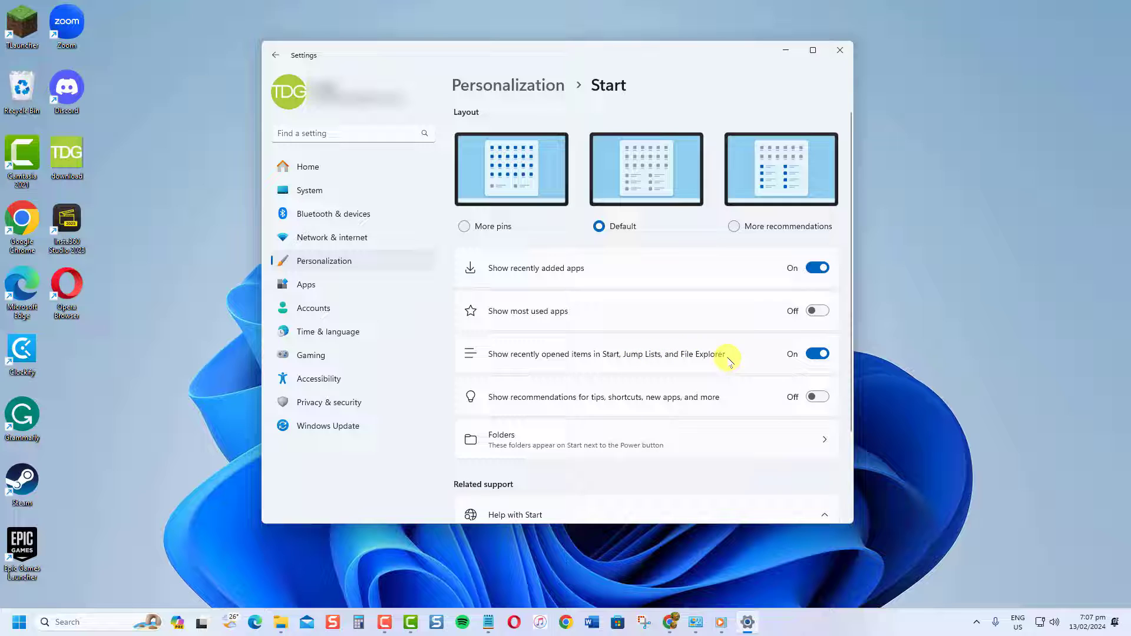
pyautogui.click(818, 353)
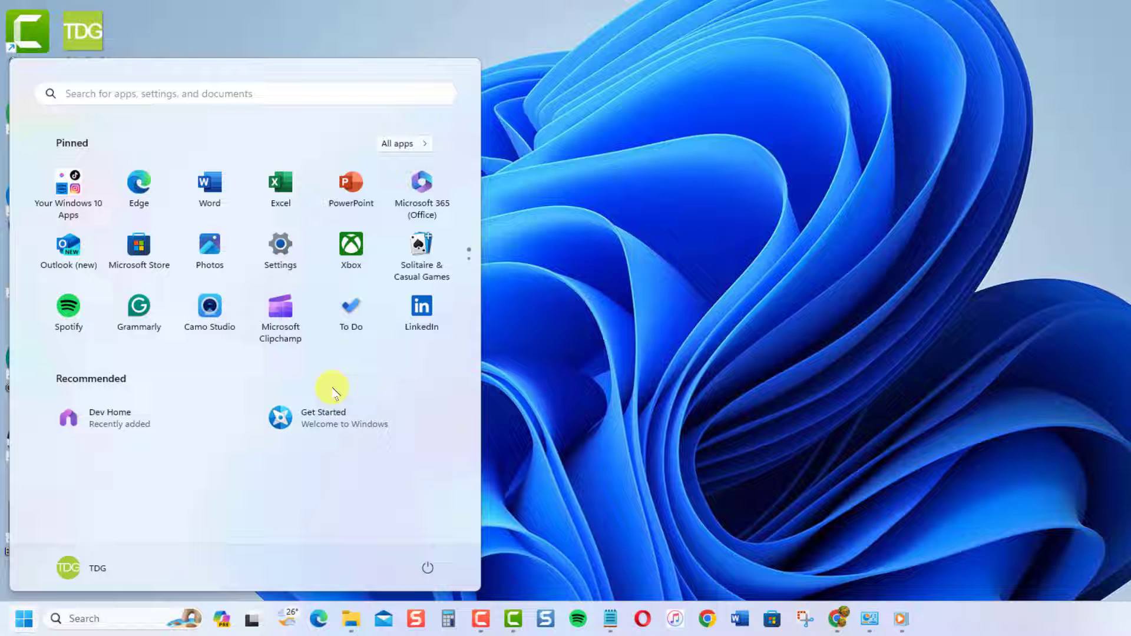
pyautogui.moveTo(509, 402)
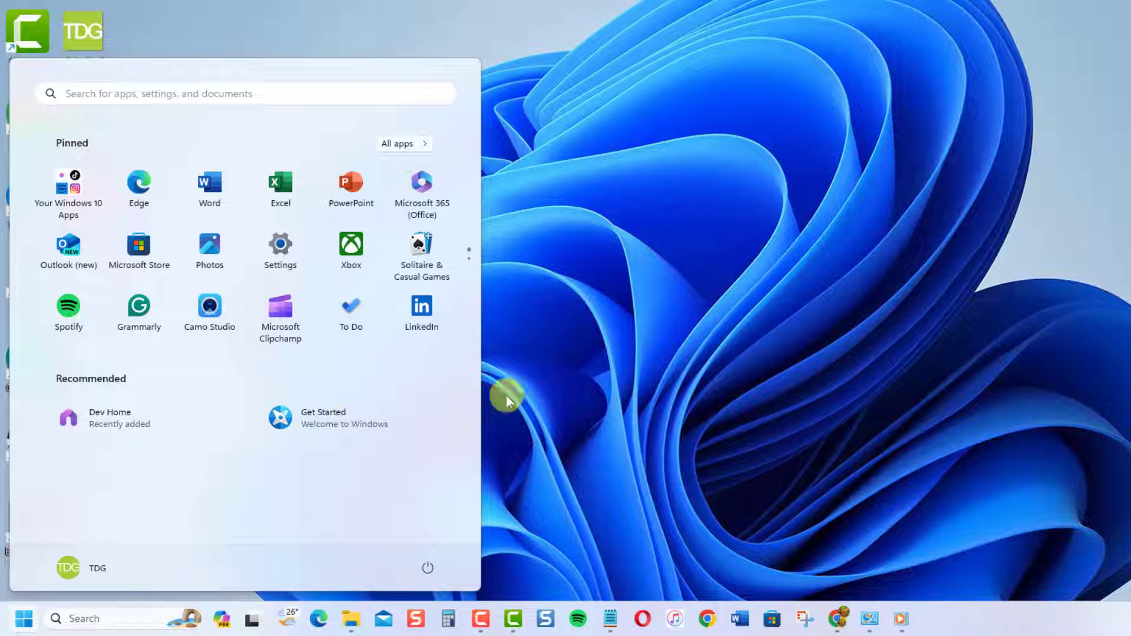
# - Return to Settings > Personalization > Start via the Start button's shortcut menu
pyautogui.rightClick(26, 635)
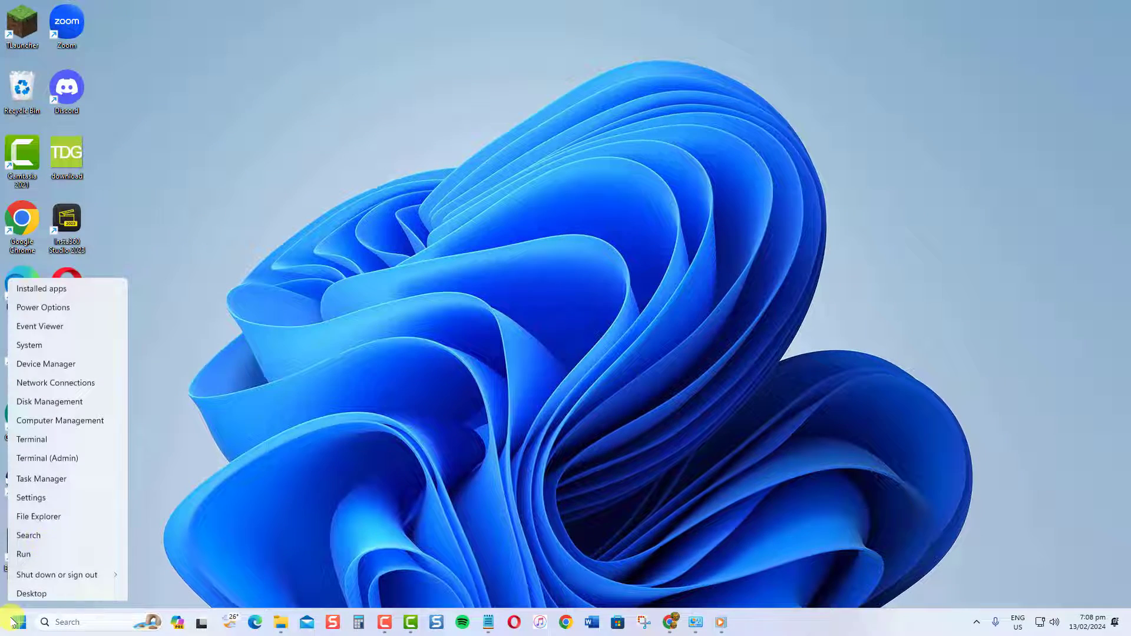
pyautogui.click(31, 497)
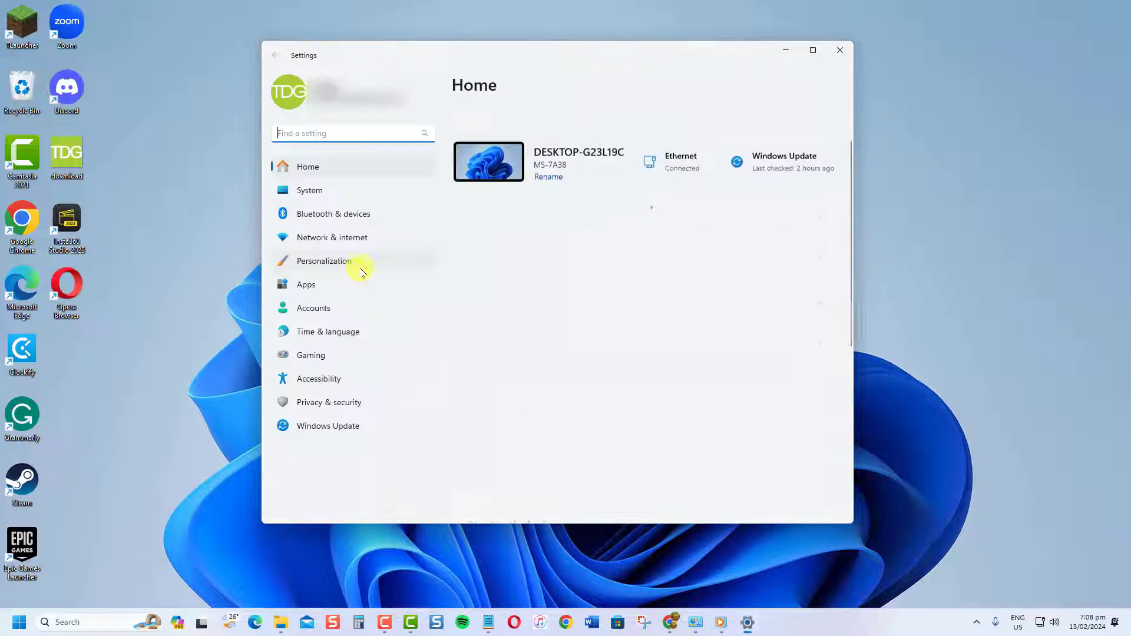
pyautogui.click(324, 260)
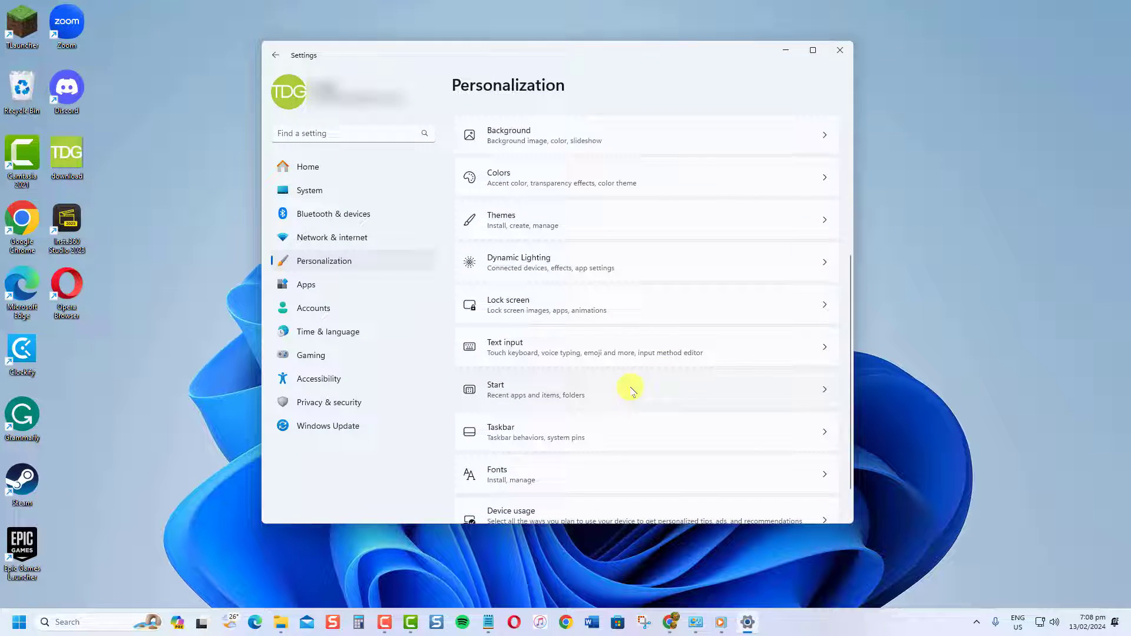
pyautogui.click(630, 389)
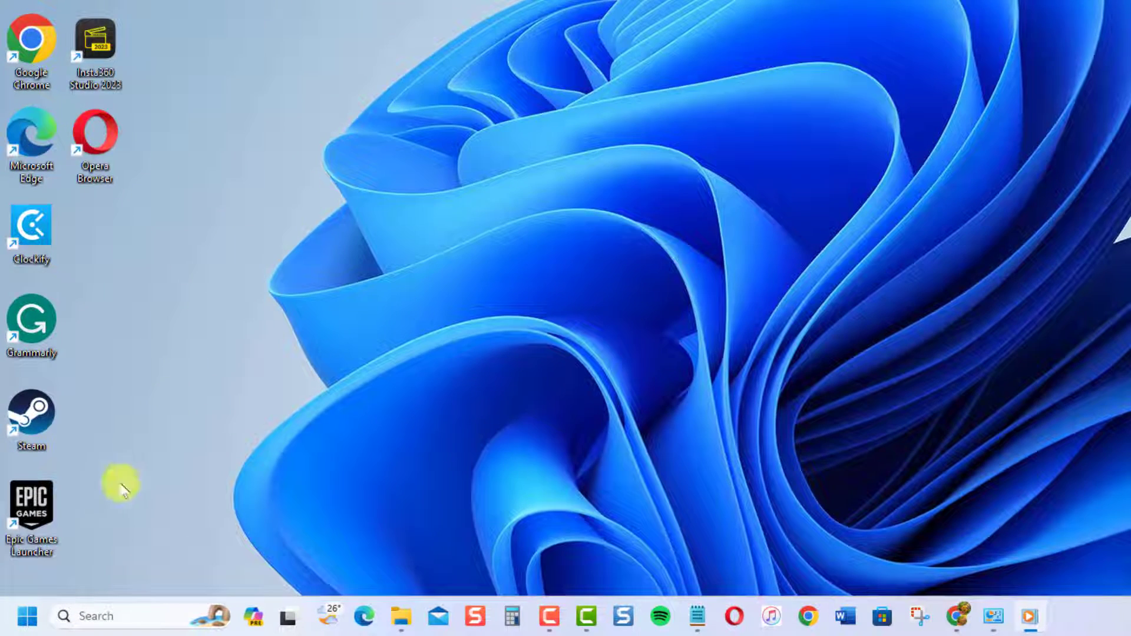
# - Remove 'Type in Style with Keyboard Design 1' from Start's Recommended list
pyautogui.click(17, 618)
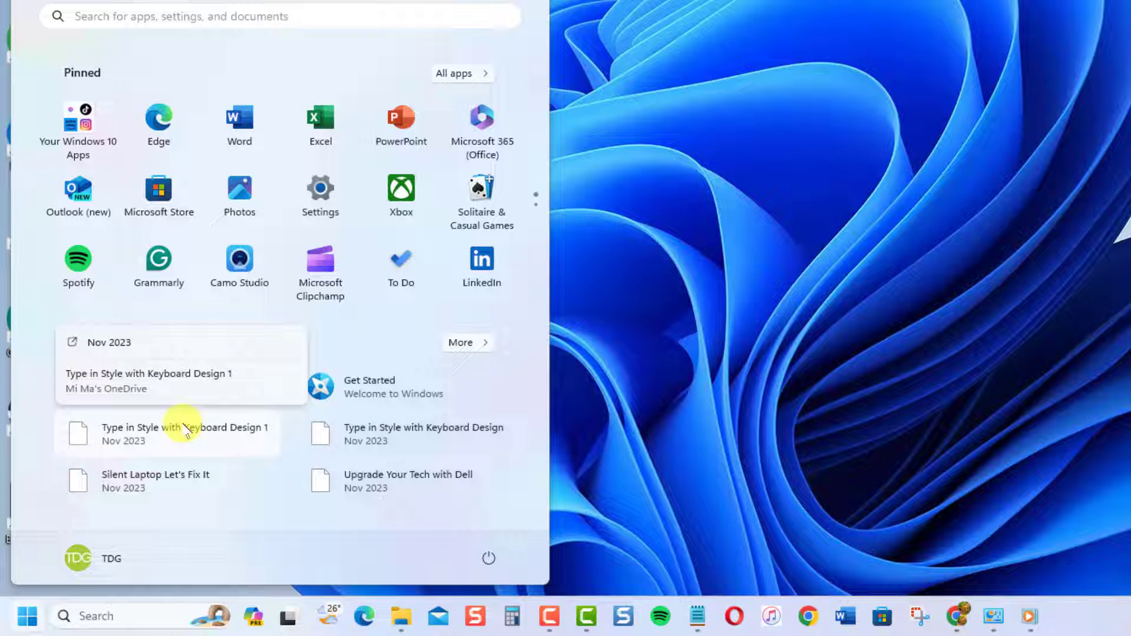
pyautogui.rightClick(186, 432)
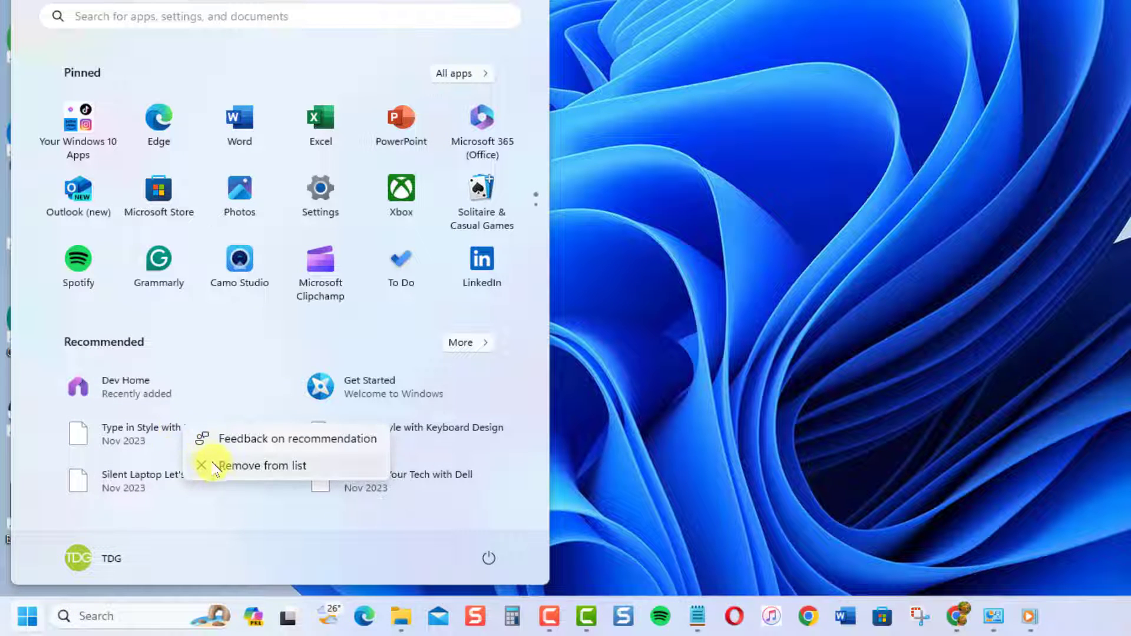
pyautogui.click(261, 466)
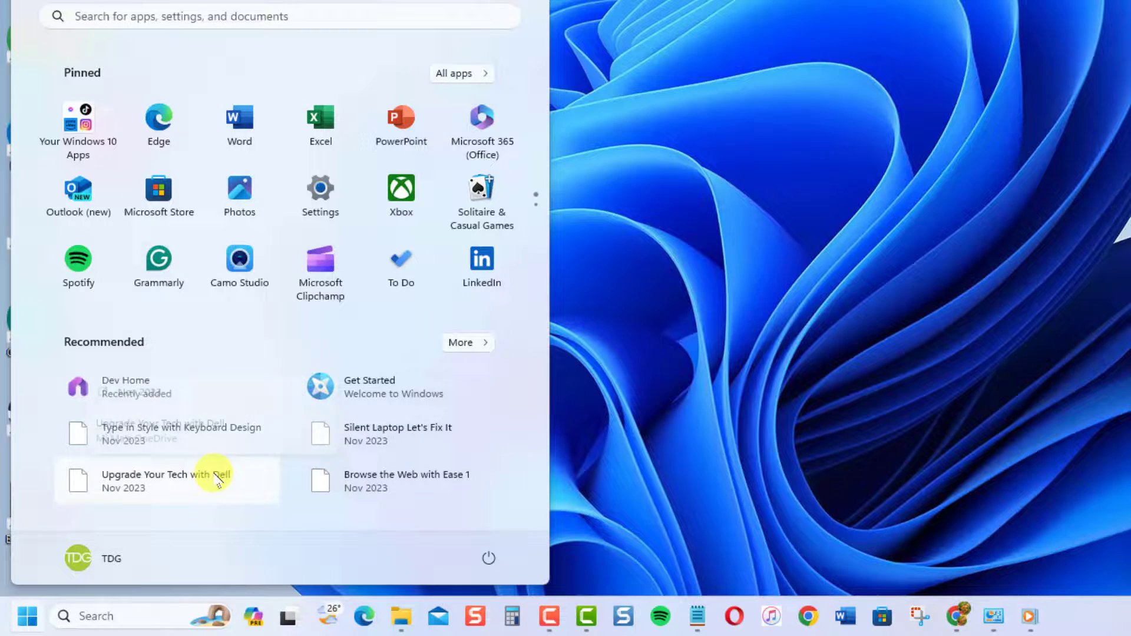